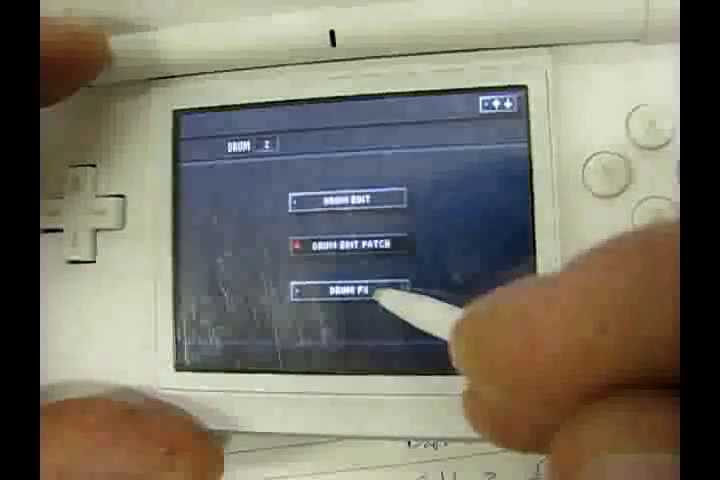
# Bring up the drum part 2 FX SELECT screen with its delay, flanger and chorus controls.
pyautogui.click(352, 292)
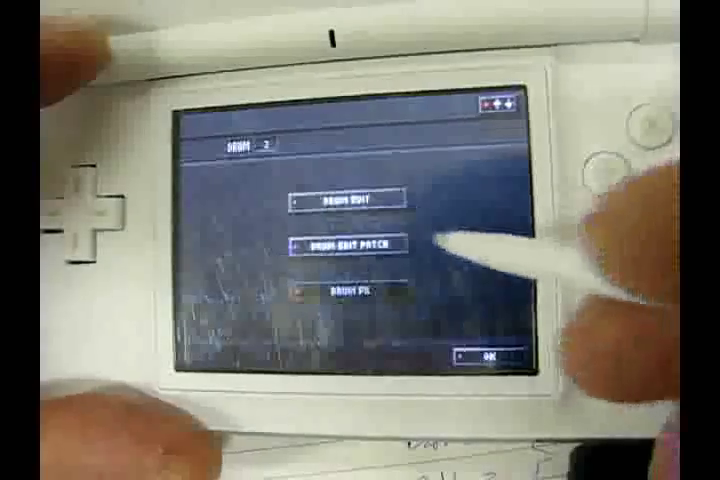
pyautogui.click(344, 240)
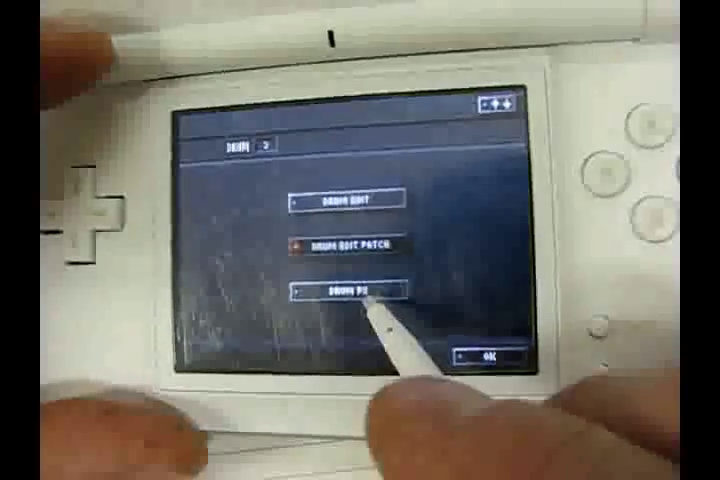
pyautogui.click(350, 290)
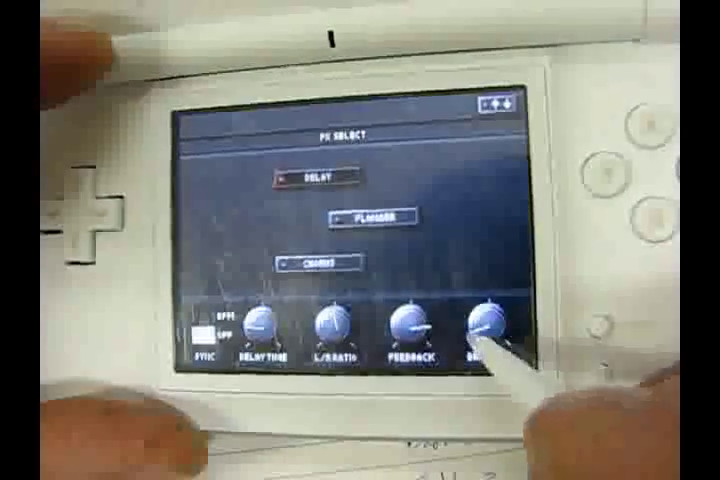